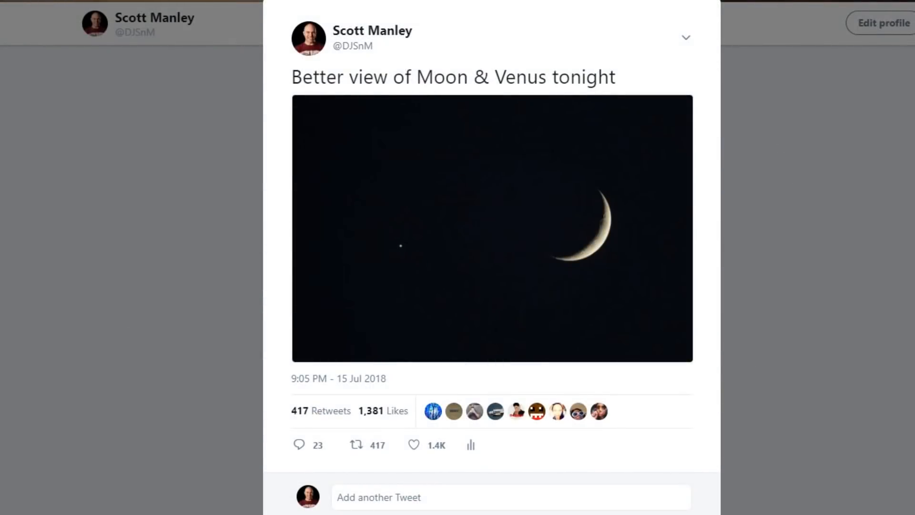
- Select the star 98 Kap Vir below Syrma to read its RA/Dec, Az/Alt and magnitude 4.2
scroll(down, 3)
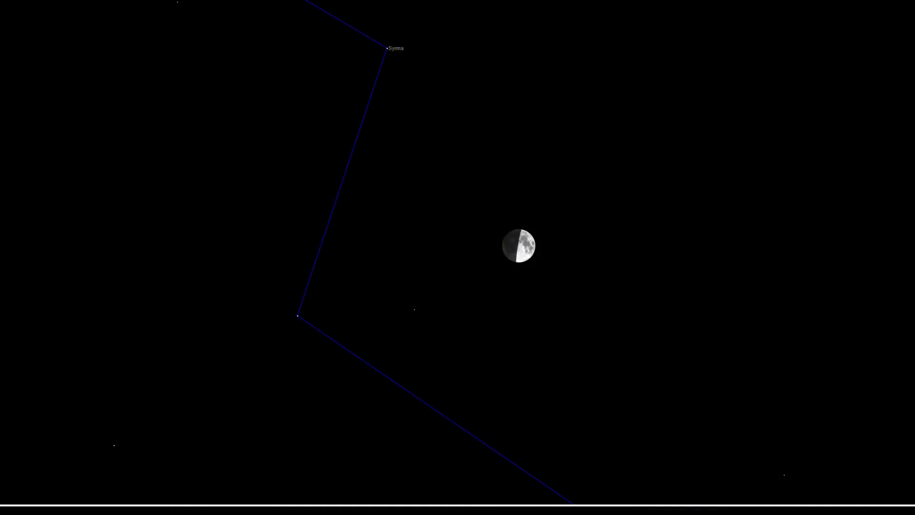
click(384, 48)
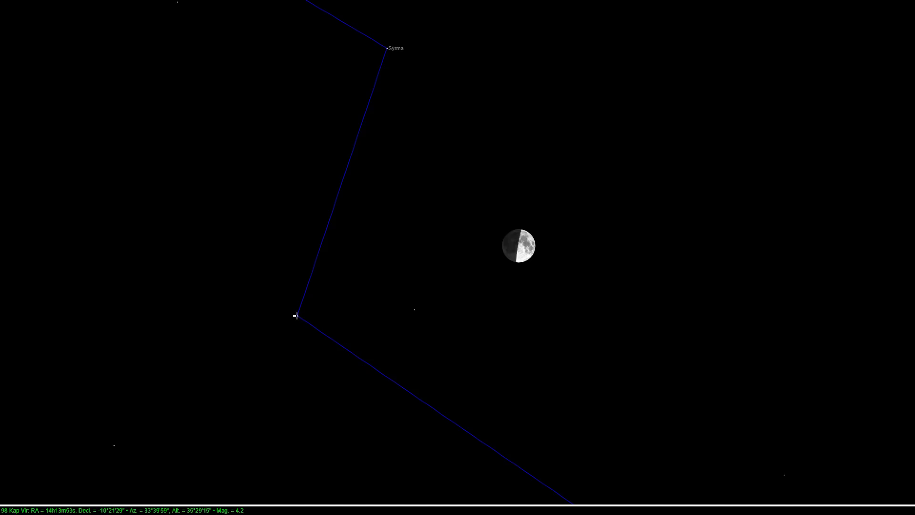
mouse_move(324, 314)
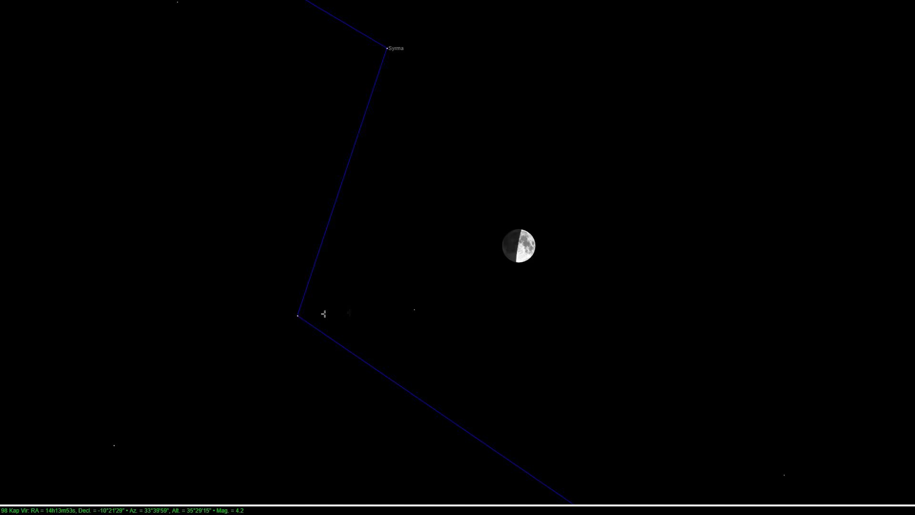